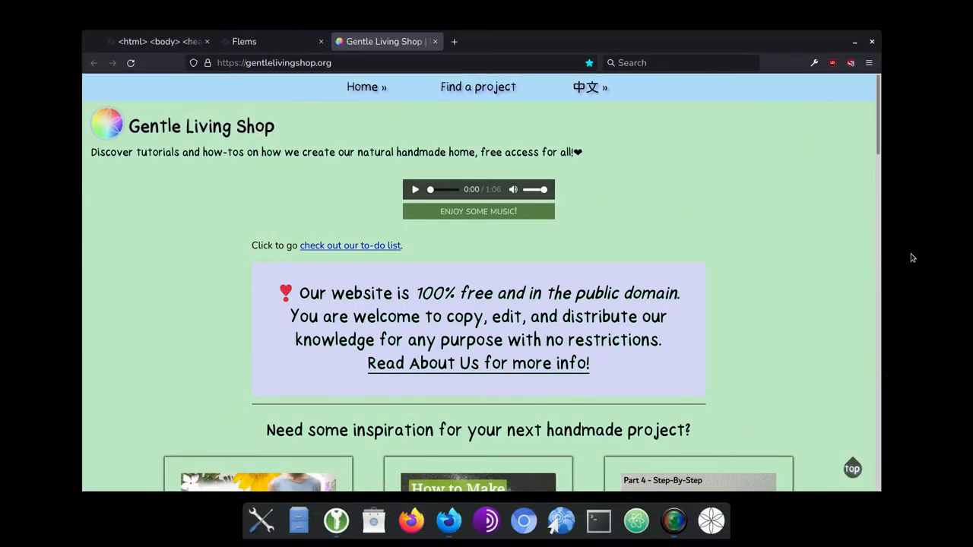
# - Scroll down the Gentle Living Shop home page, then jump back up with the teardrop 'top' button
pyautogui.scroll(-3)
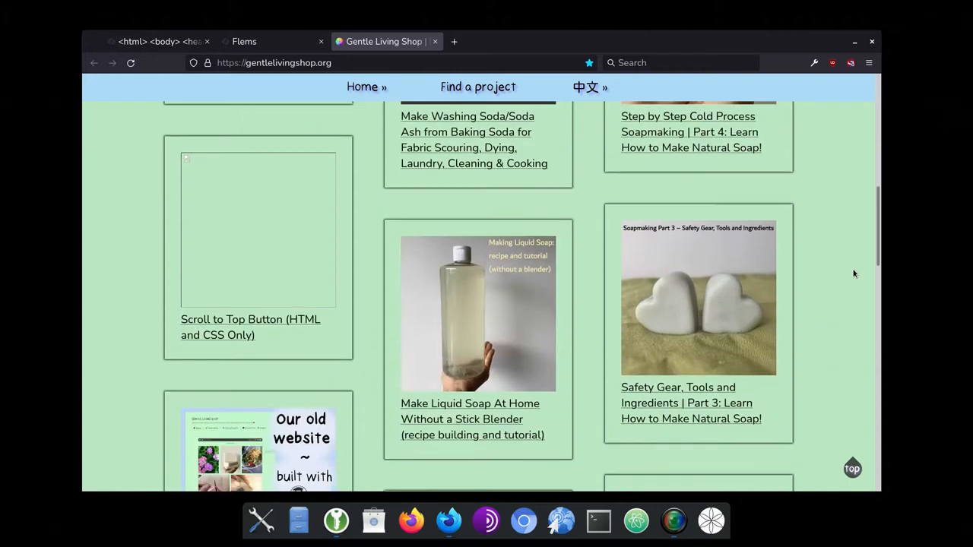
pyautogui.scroll(-3)
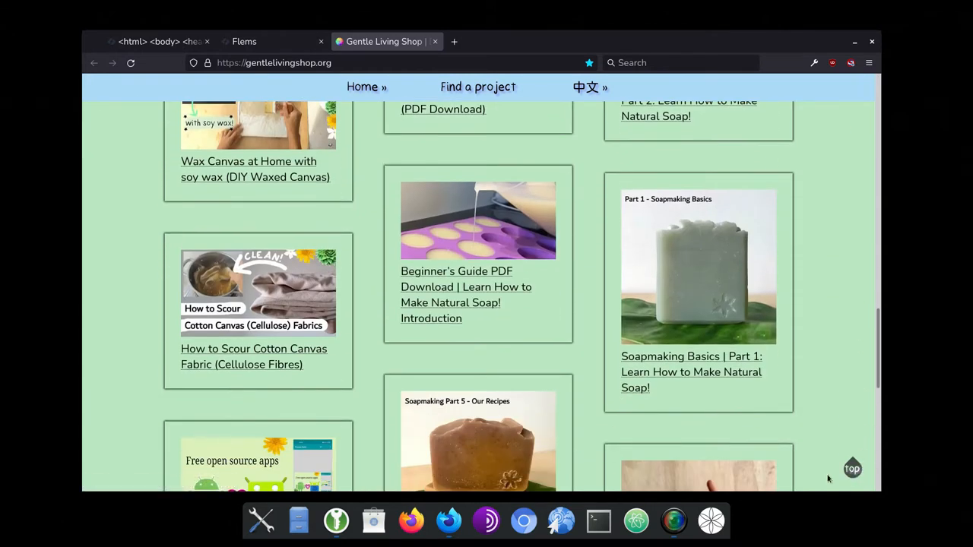
pyautogui.click(852, 468)
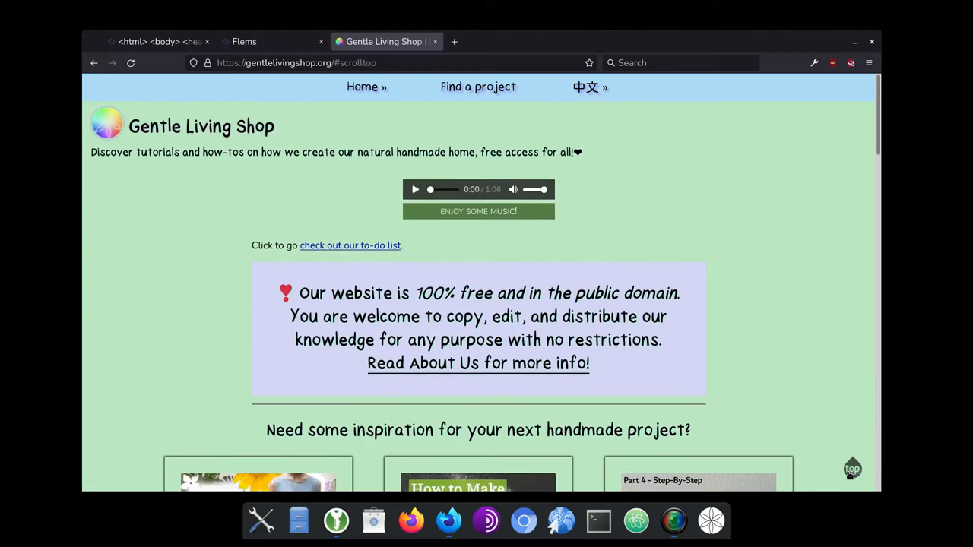
pyautogui.moveTo(879, 362)
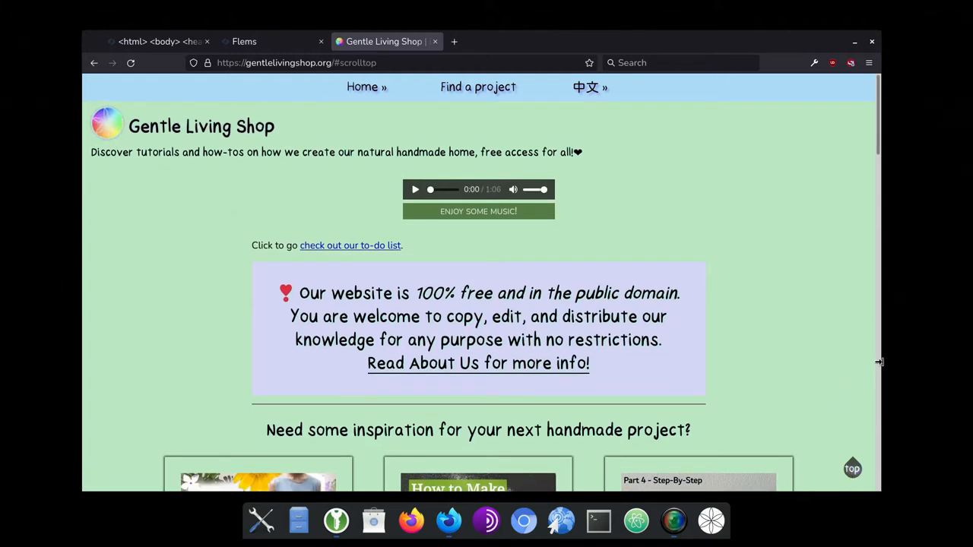
pyautogui.click(272, 41)
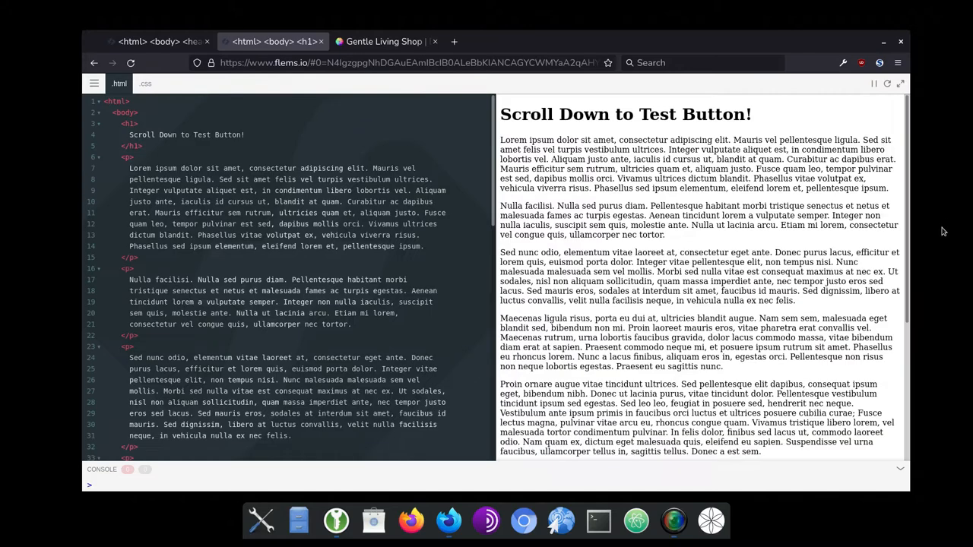
# - Add a footer containing <div class="scroll"></div> just before </body>
pyautogui.scroll(-3)
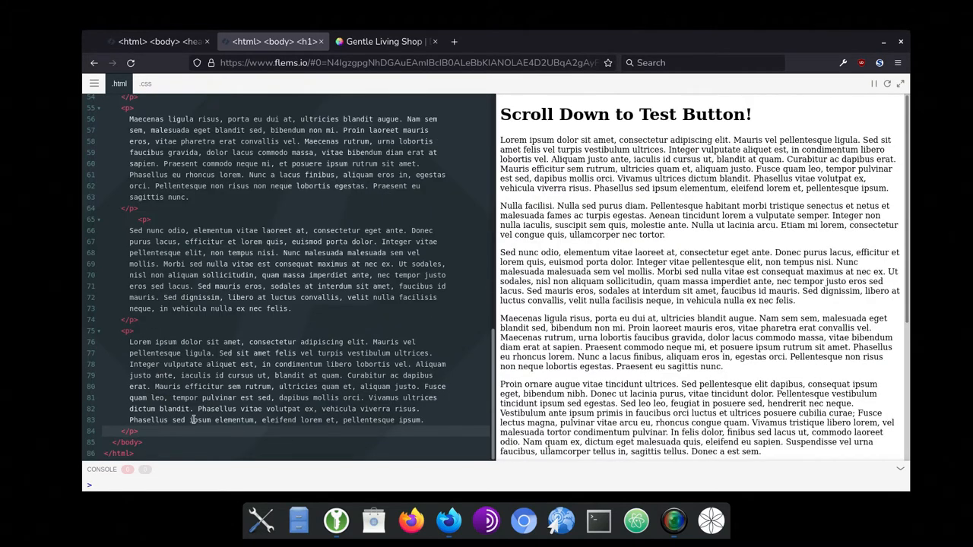
pyautogui.scroll(-3)
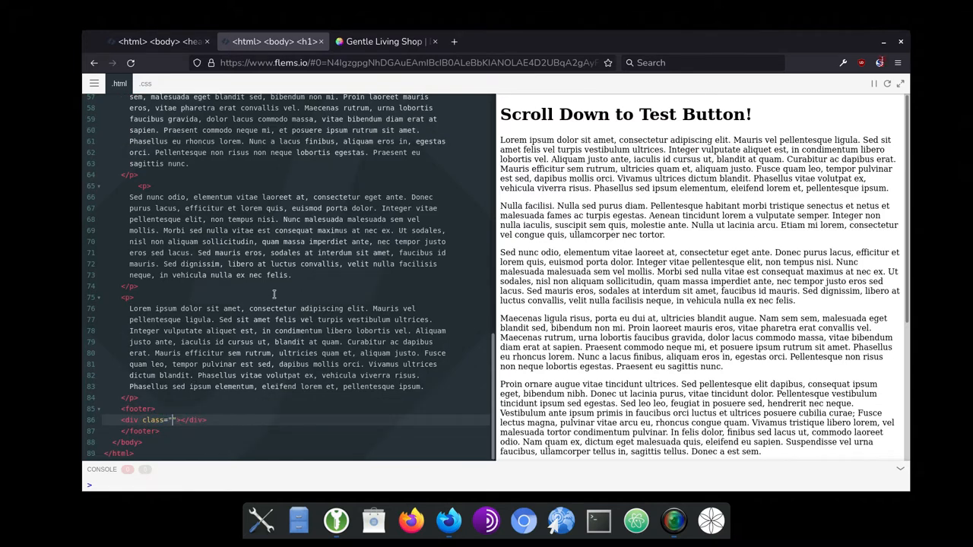
pyautogui.write('scroll')
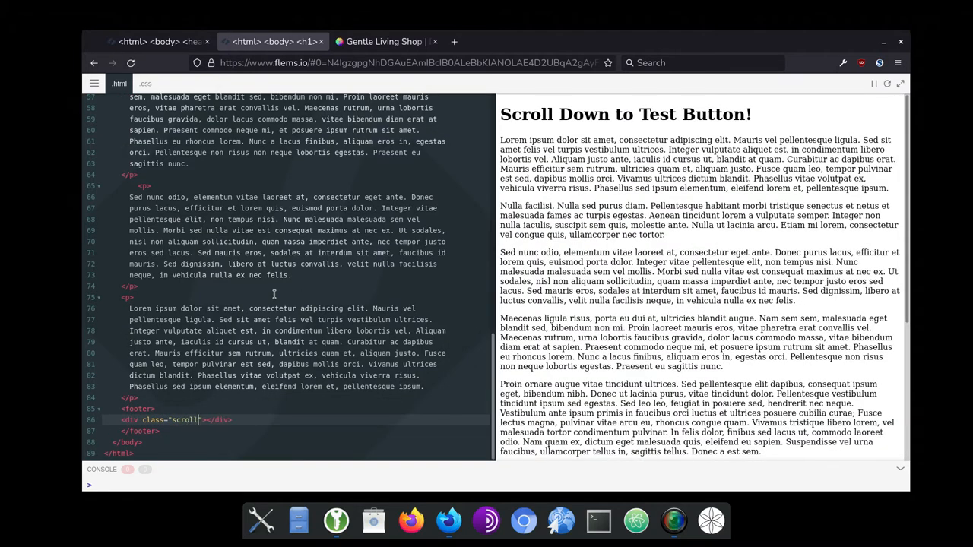
# - Write .scroll-arrow: 36px fixed, bottom 26px, left 20px, background rgba(0,0,0,0.66)
pyautogui.click(145, 84)
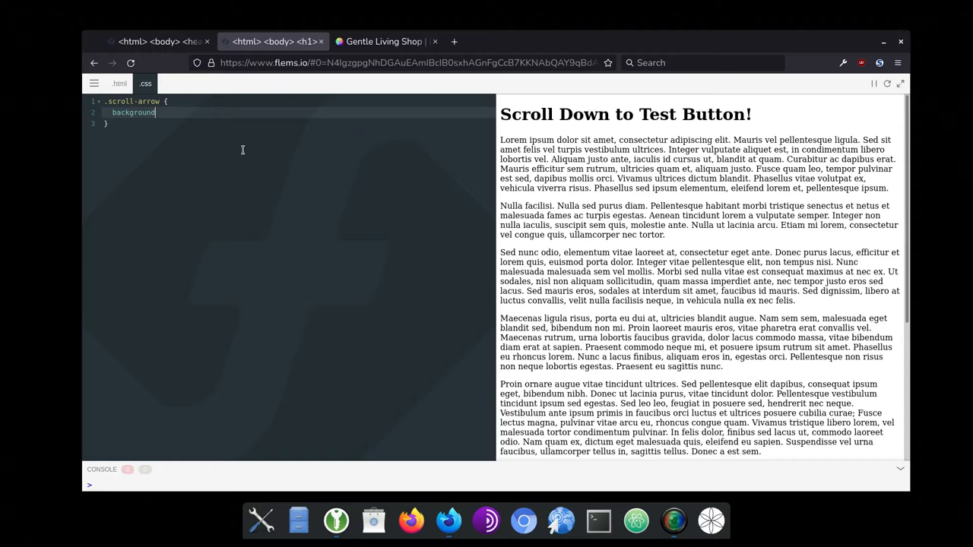
pyautogui.write(': #000;')
pyautogui.write('top')
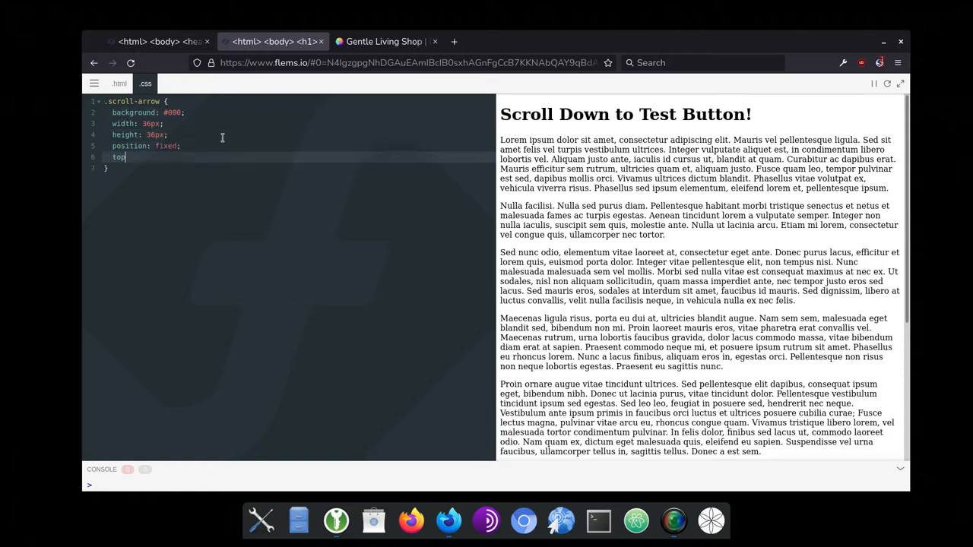
pyautogui.write('bottom:')
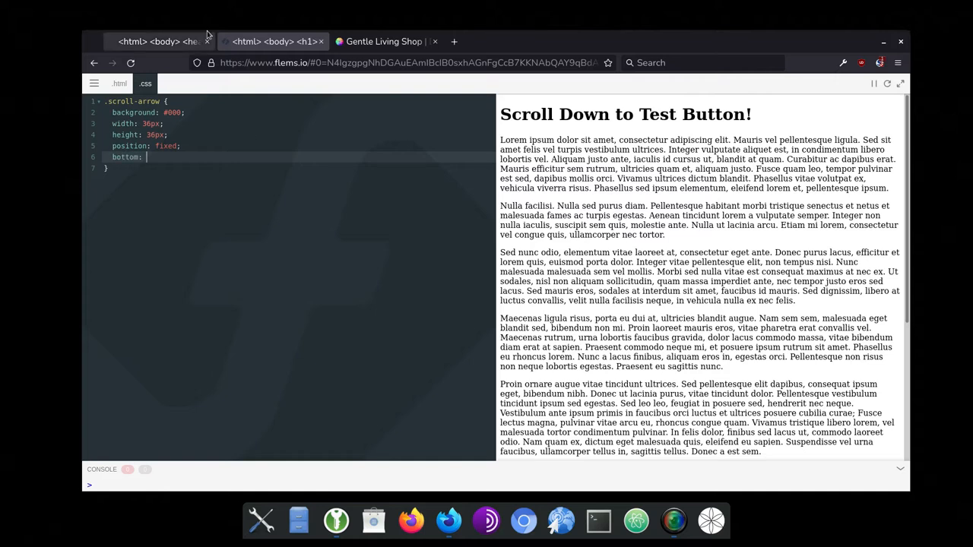
pyautogui.write('26px;')
pyautogui.write('left: 20px;')
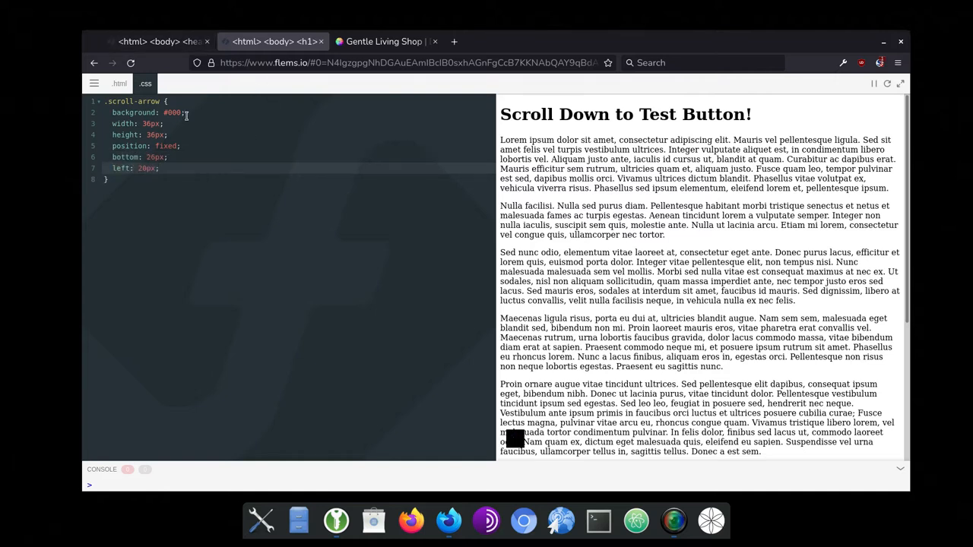
pyautogui.write('rgba(0, 0, 0, 0.66)')
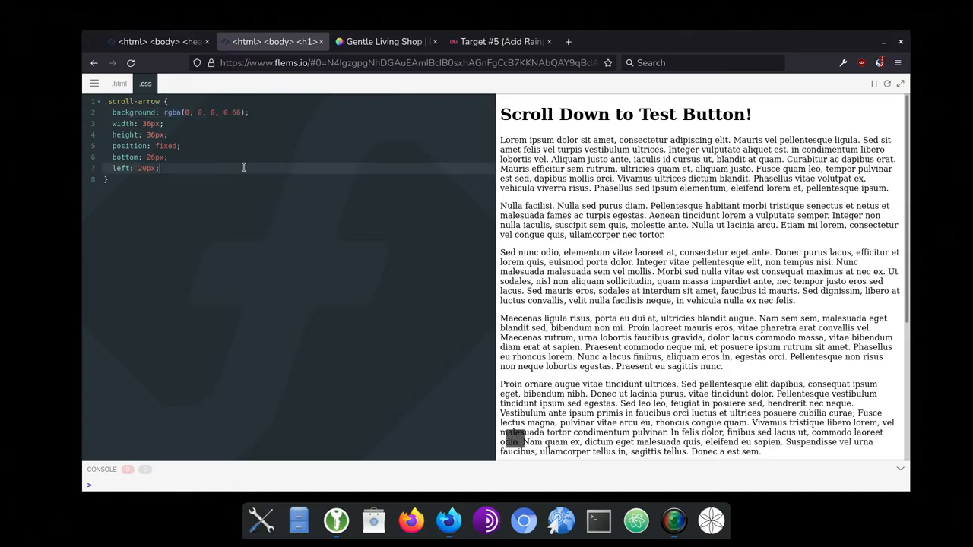
# - Give .scroll-arrow border-radius 50% 0 50% 50% and transform rotate(-45deg)
pyautogui.write('border:')
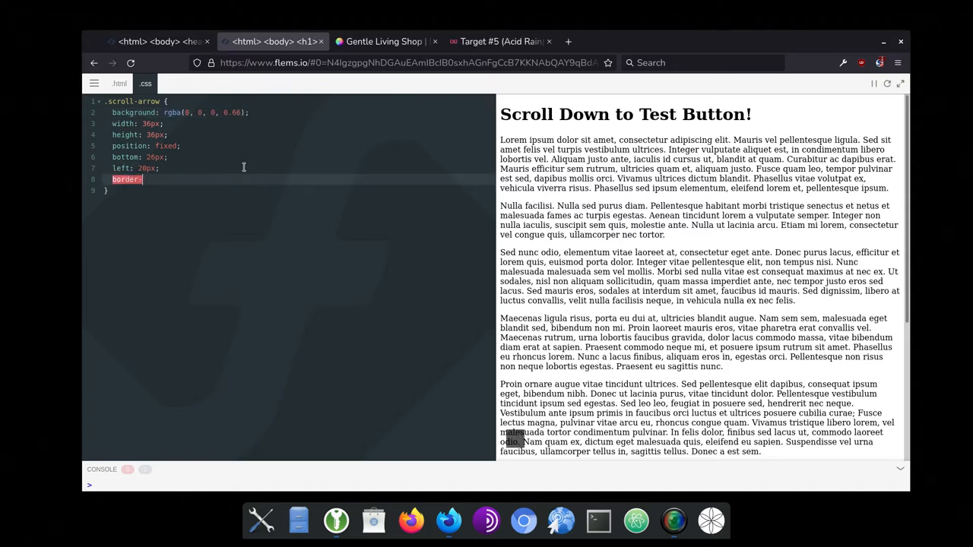
pyautogui.write('-radius: 5')
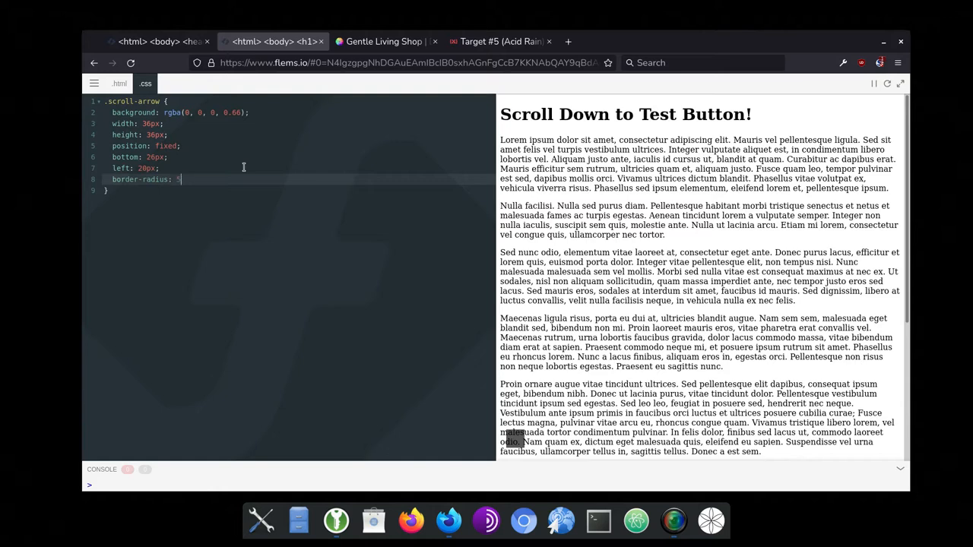
pyautogui.write('0% 0')
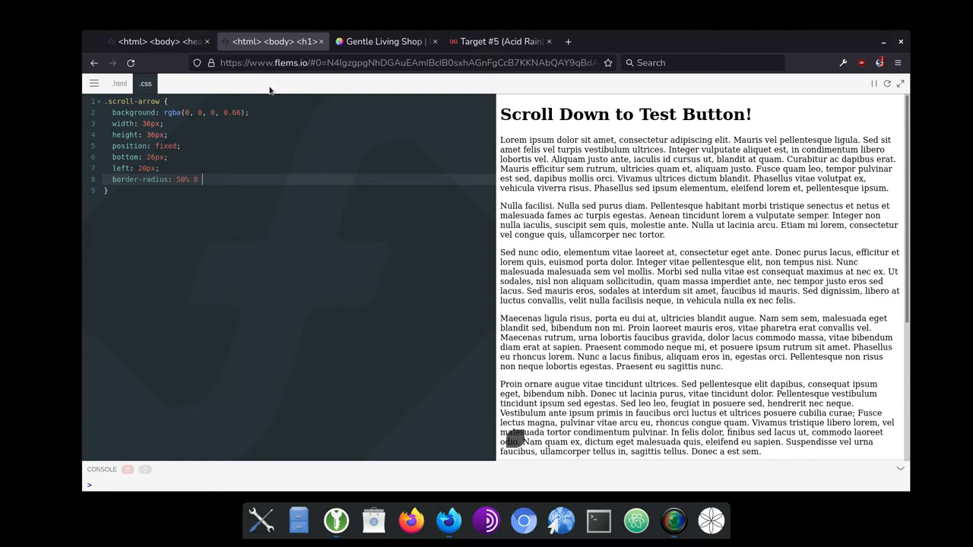
pyautogui.write('0 50% 50')
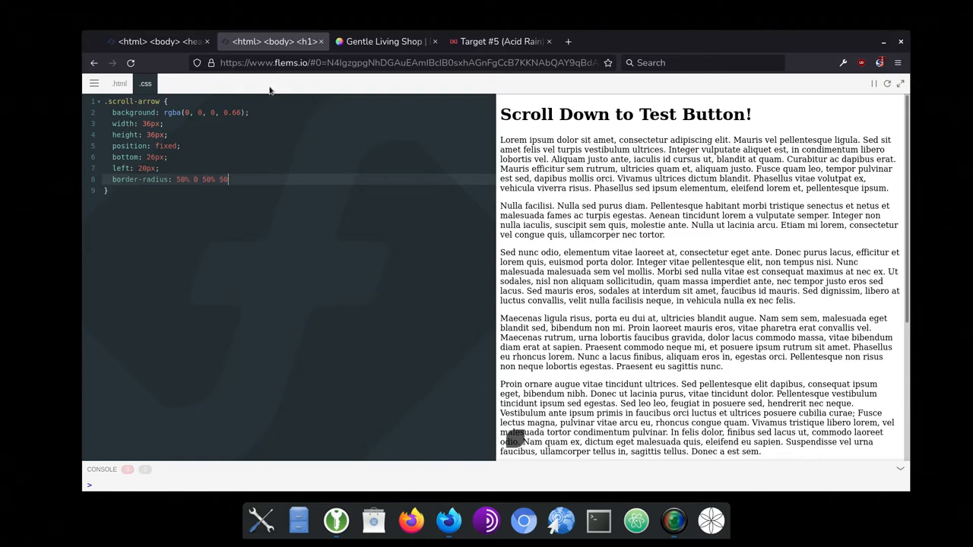
pyautogui.write('%;')
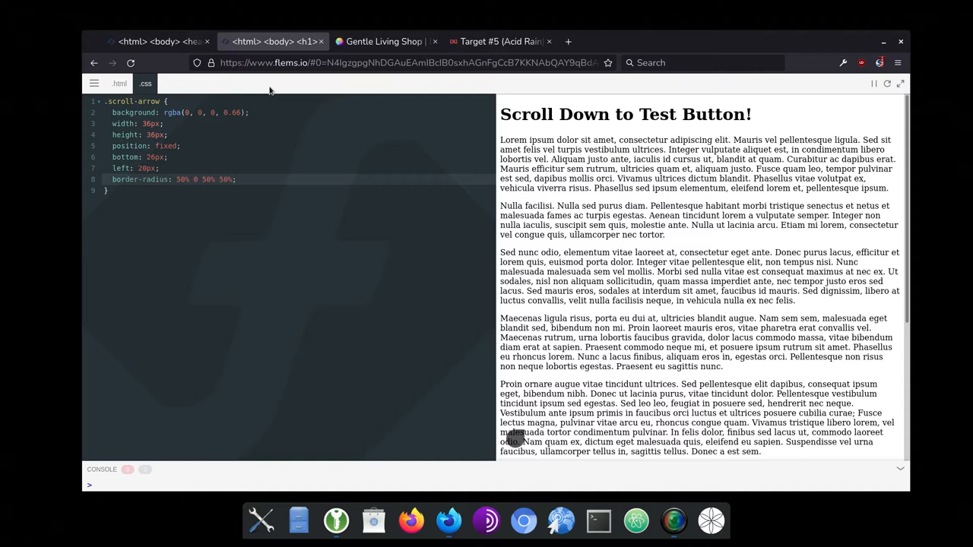
pyautogui.write('transform')
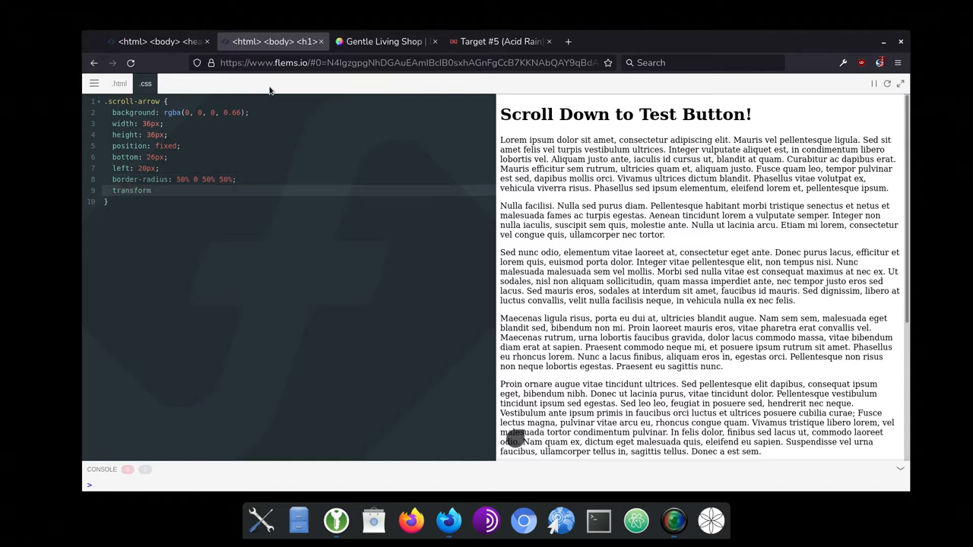
pyautogui.write(': rotate')
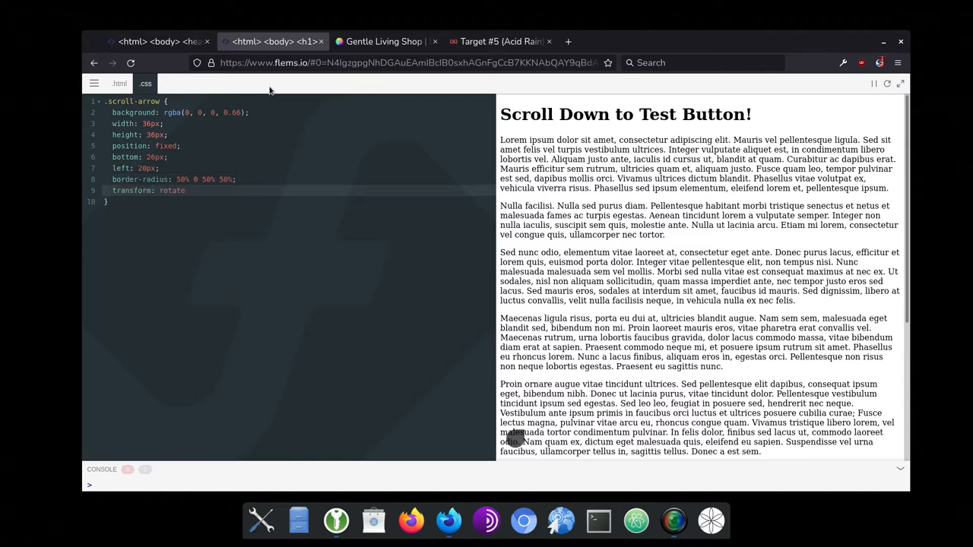
pyautogui.write('(-45deg)')
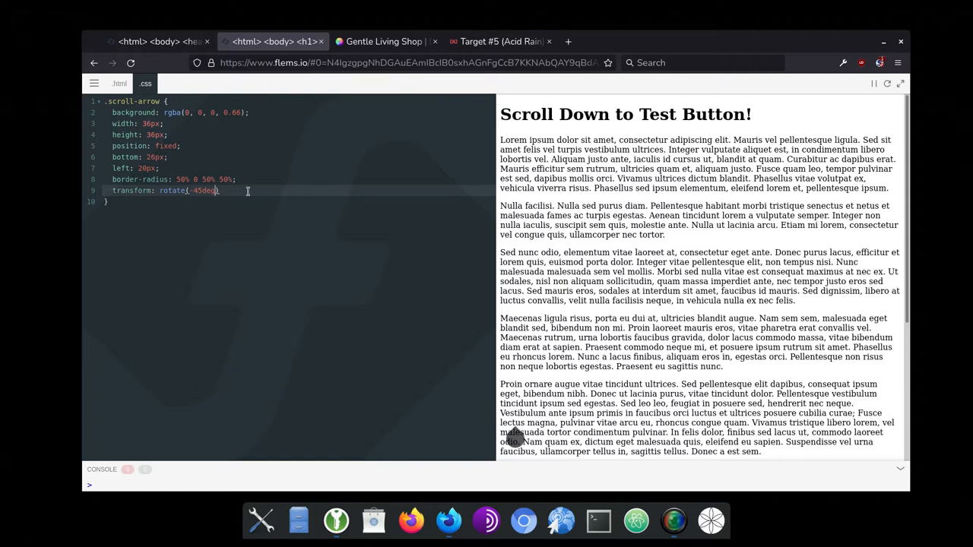
# - Insert a div holding the word 'top' above the scroll-arrow div in the footer
pyautogui.click(120, 84)
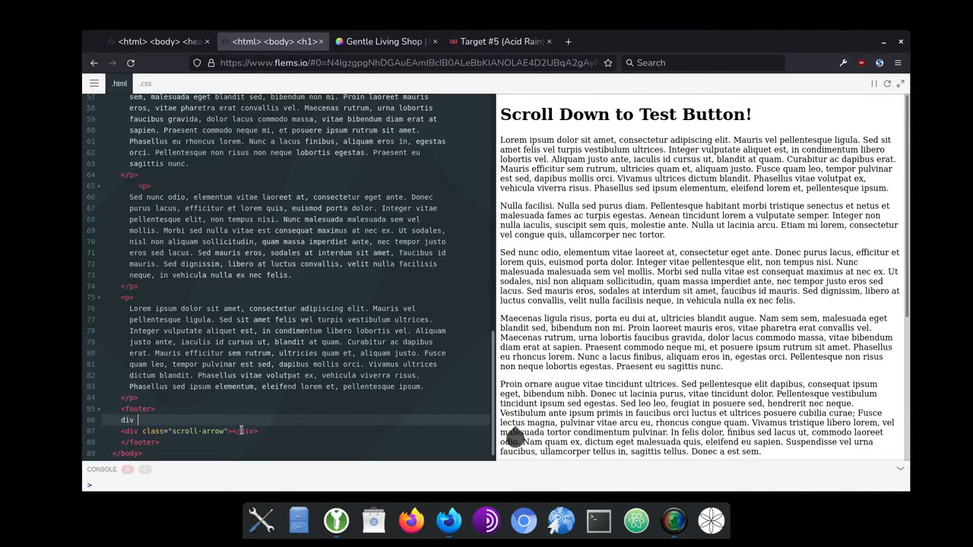
pyautogui.write('></div>')
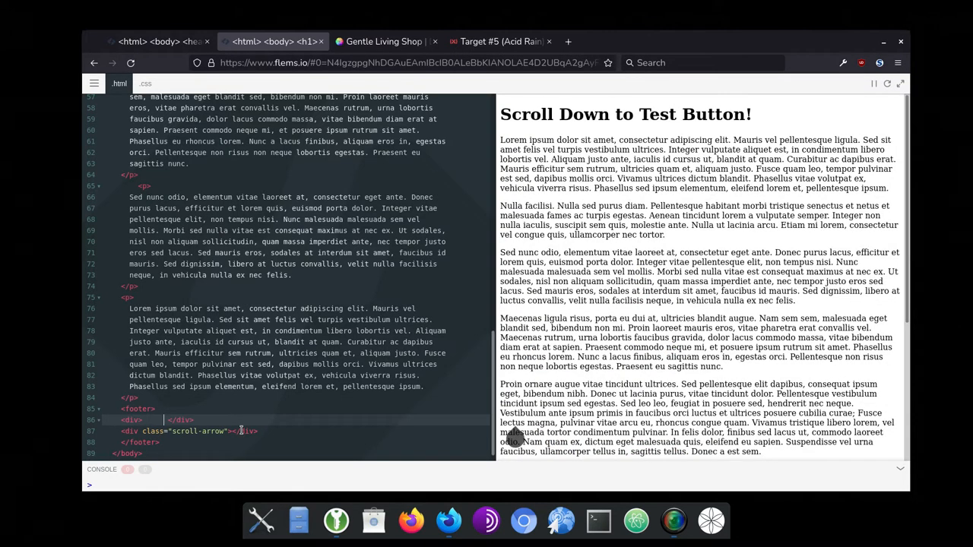
pyautogui.write('top')
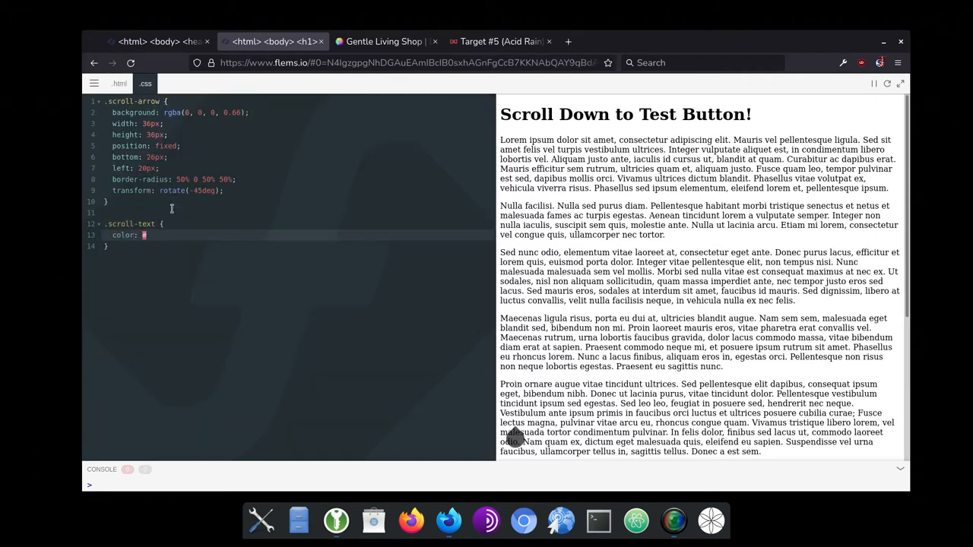
# - Give .scroll-text white #fff colour, bottom 26px and a font size
pyautogui.write('fff;')
pyautogui.write('position: fixed;')
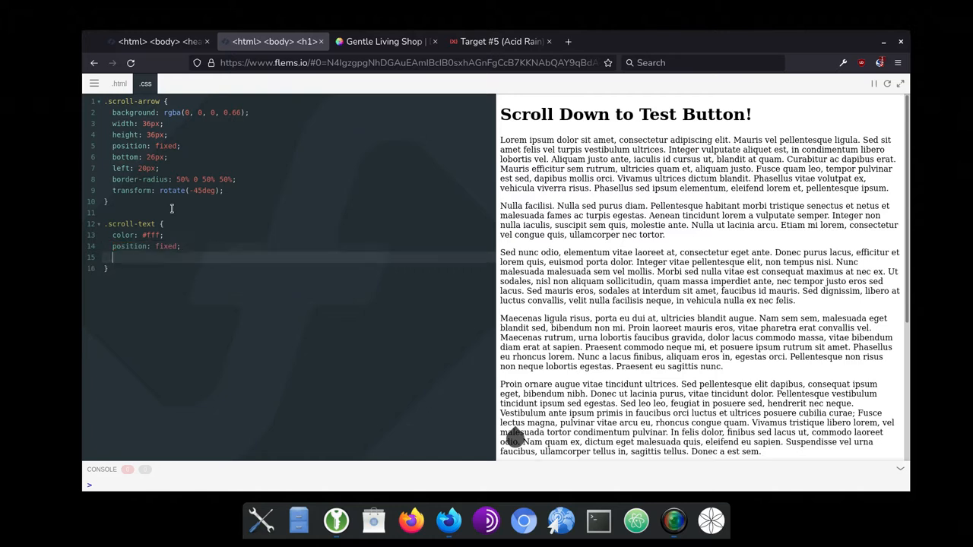
pyautogui.write('bottom: 26px;')
pyautogui.write('left:')
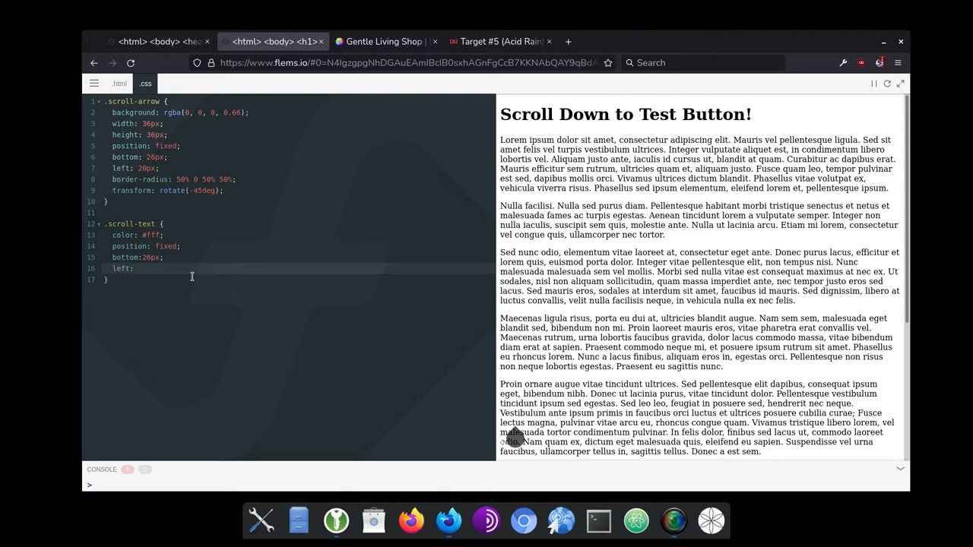
pyautogui.write('font-sice')
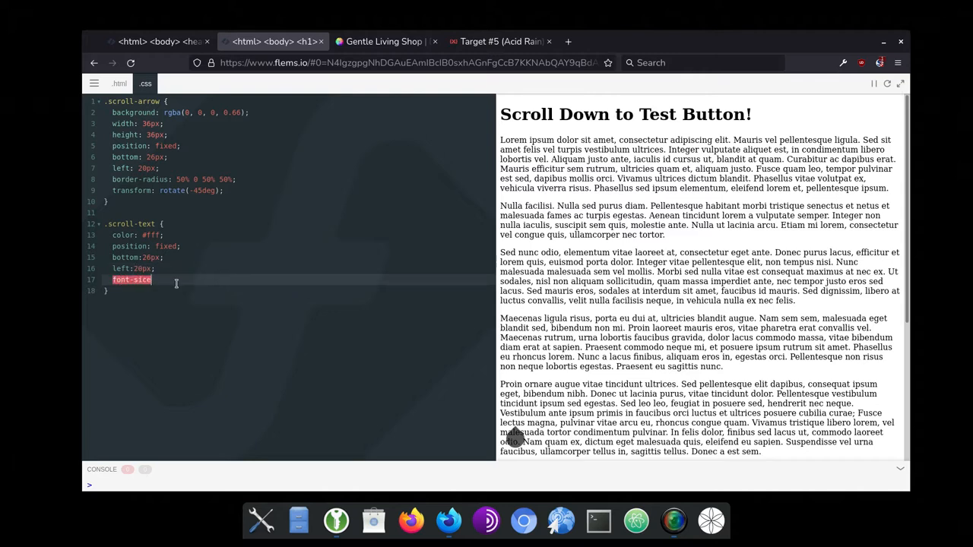
pyautogui.write('font-size:')
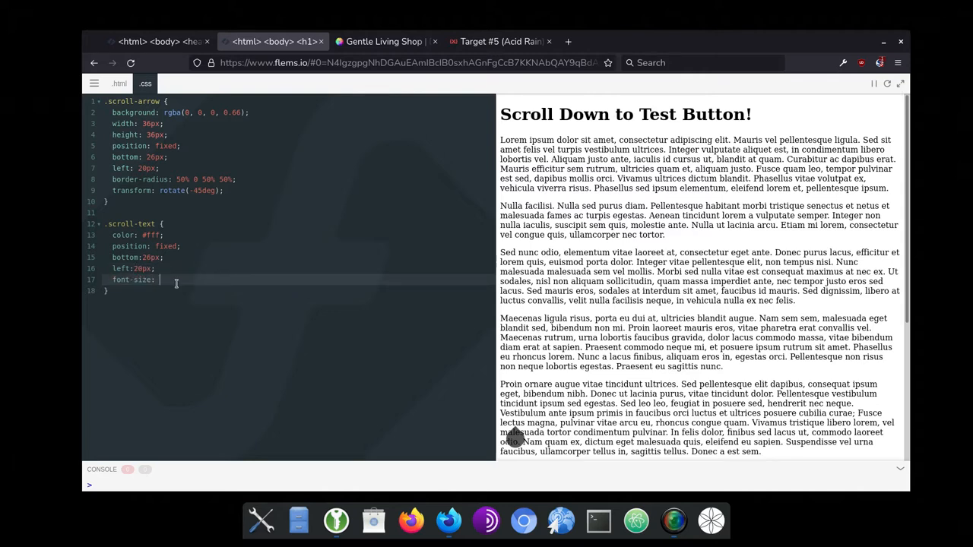
pyautogui.write('20px;')
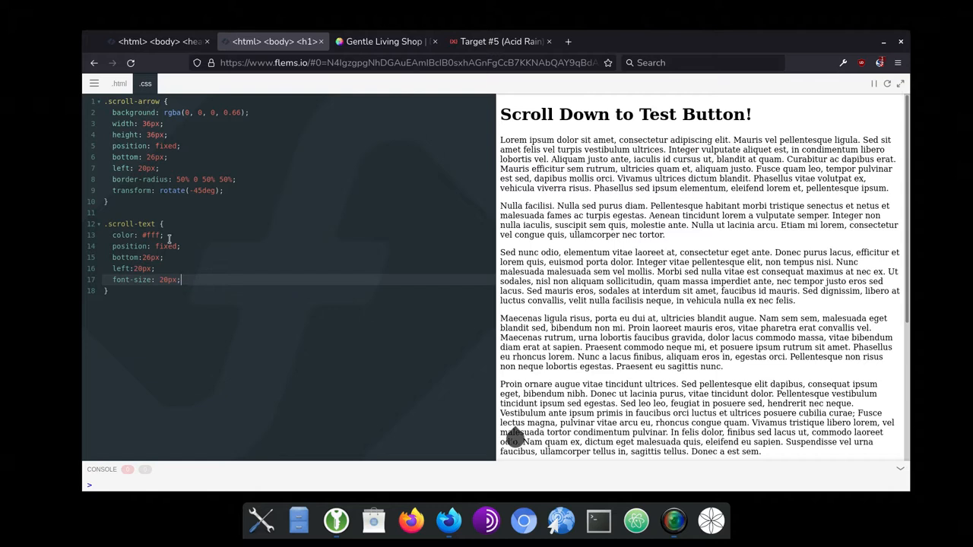
# - Layer the label with z-index 10 over the arrow's z-index 9, with bold sans-serif font
pyautogui.write('zin')
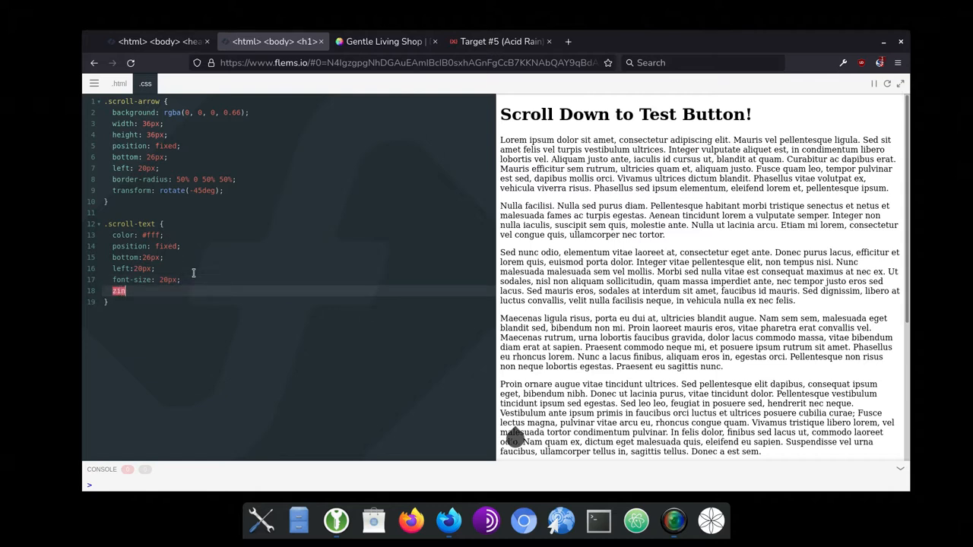
pyautogui.write('z-index:')
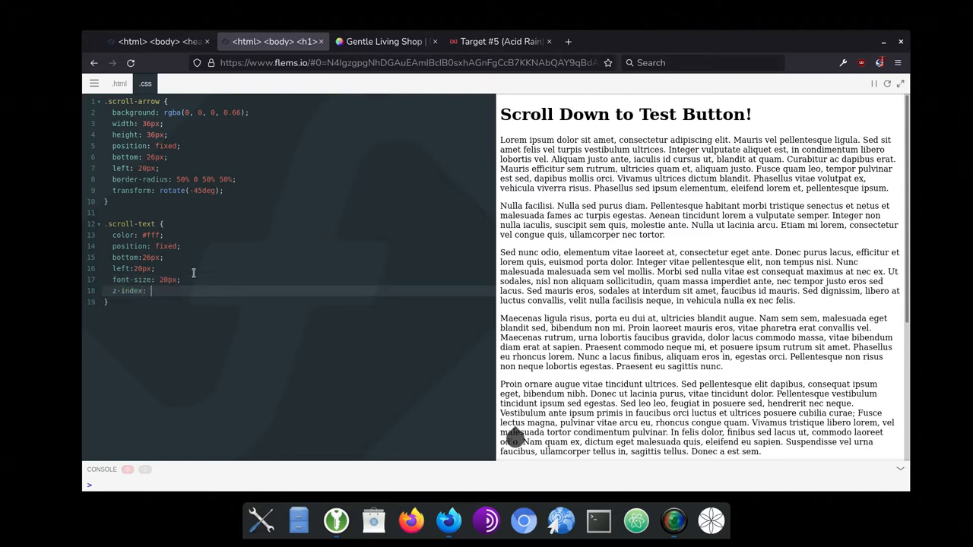
pyautogui.write('10;')
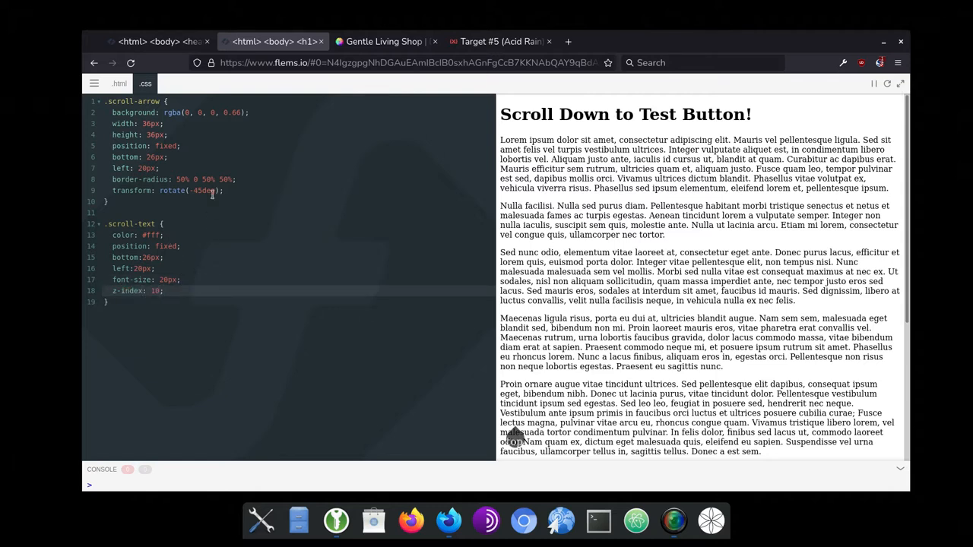
pyautogui.write('z-index: 9;')
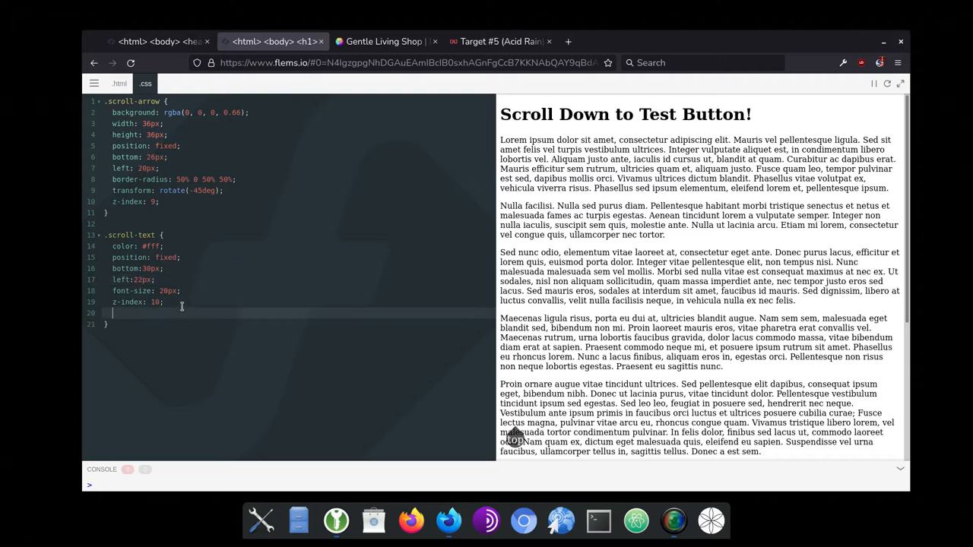
pyautogui.write('font-family: sans-serif;')
pyautogui.write('font-weight: bold;')
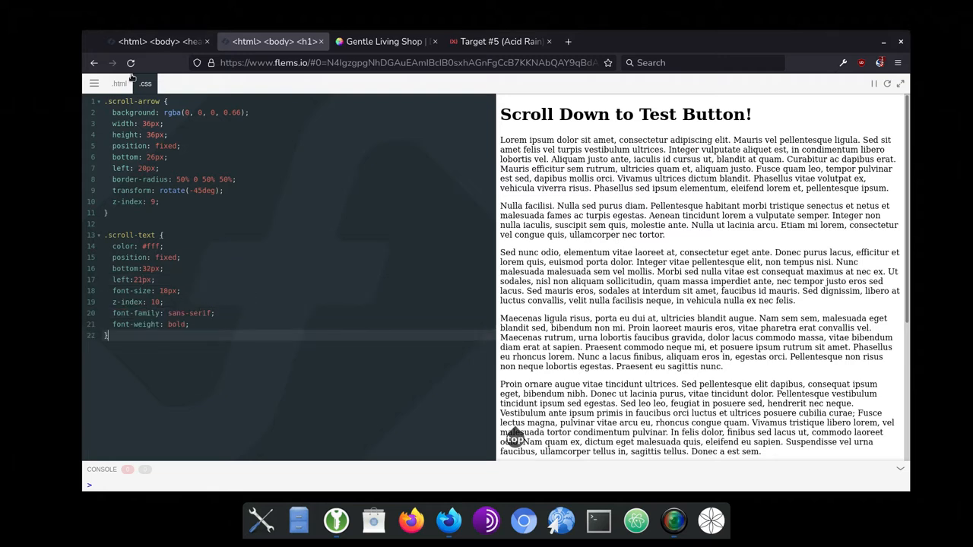
# - Add <header> with a #scroll-top div and wrap the footer divs in <a href="#scroll-top">
pyautogui.click(118, 84)
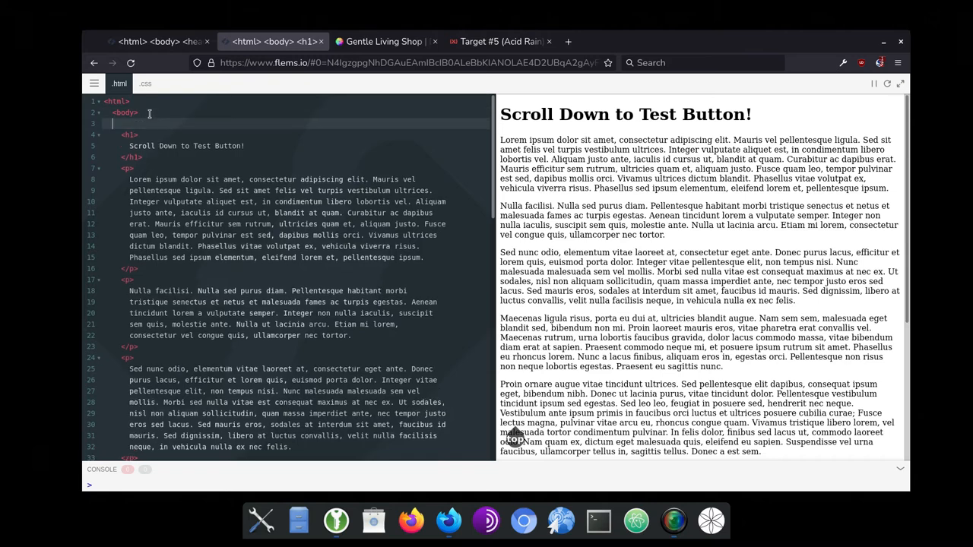
pyautogui.write('<header></header>')
pyautogui.write('<div id="scr"></div>')
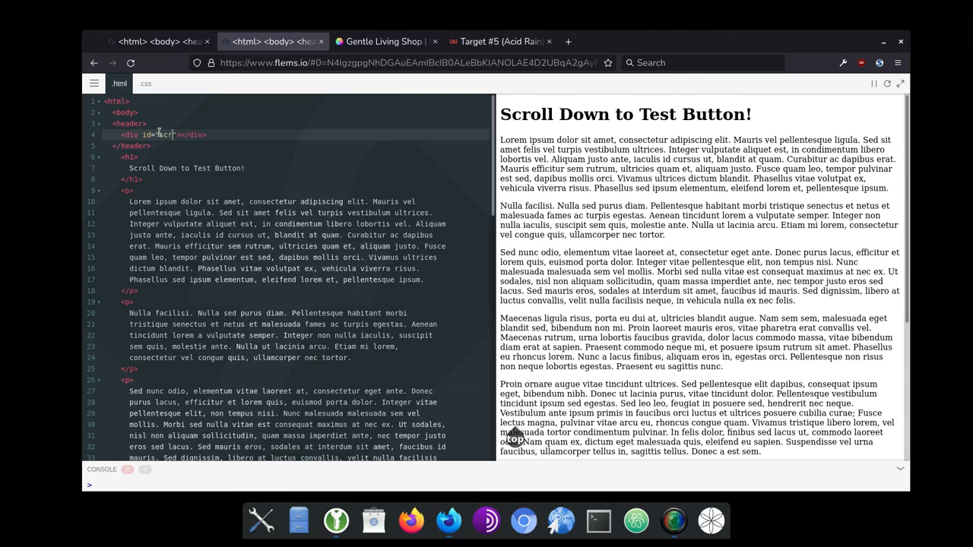
pyautogui.scroll(-3)
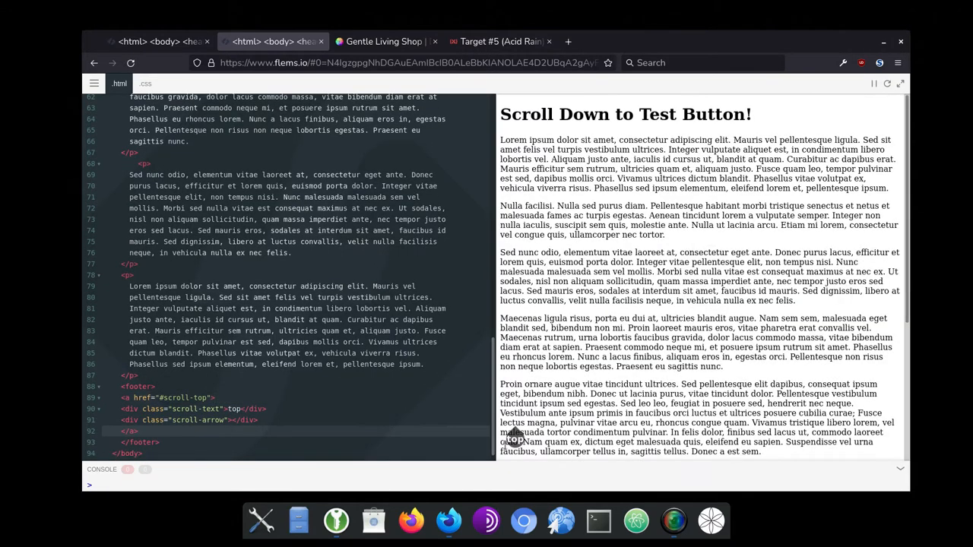
pyautogui.scroll(-3)
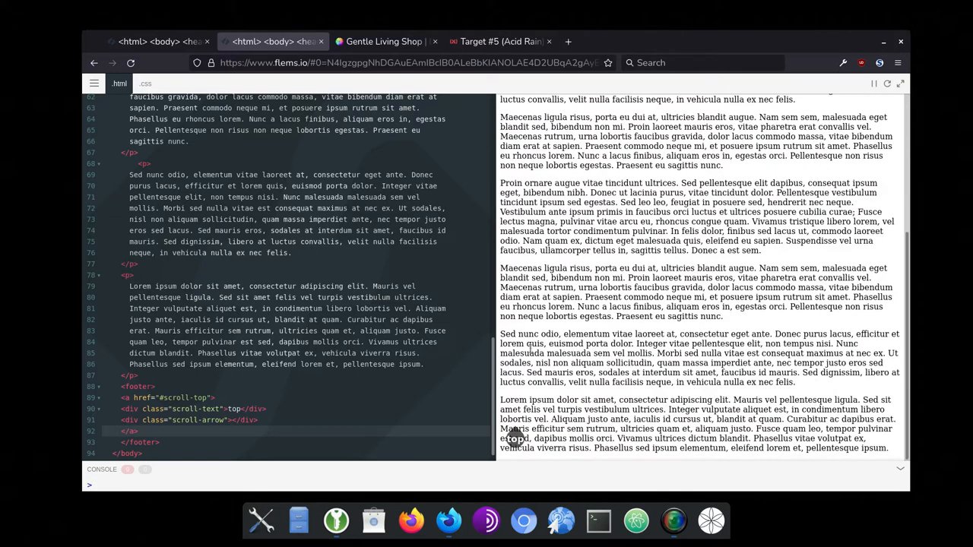
# - Add html {scroll-behavior: smooth;} and a light-green .scroll-text:hover colour
pyautogui.click(145, 84)
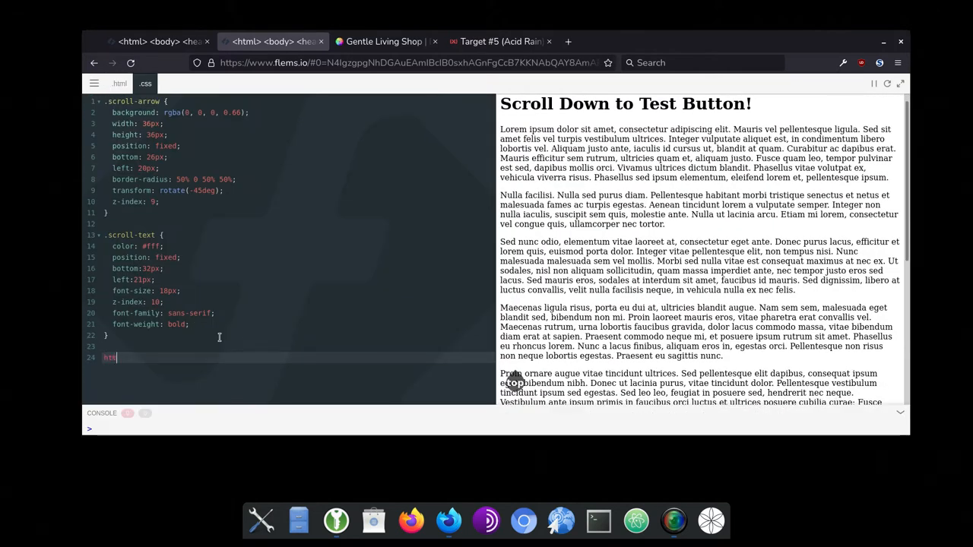
pyautogui.write('html {scroll-')
pyautogui.click(297, 346)
pyautogui.write('.scroll-text:hover')
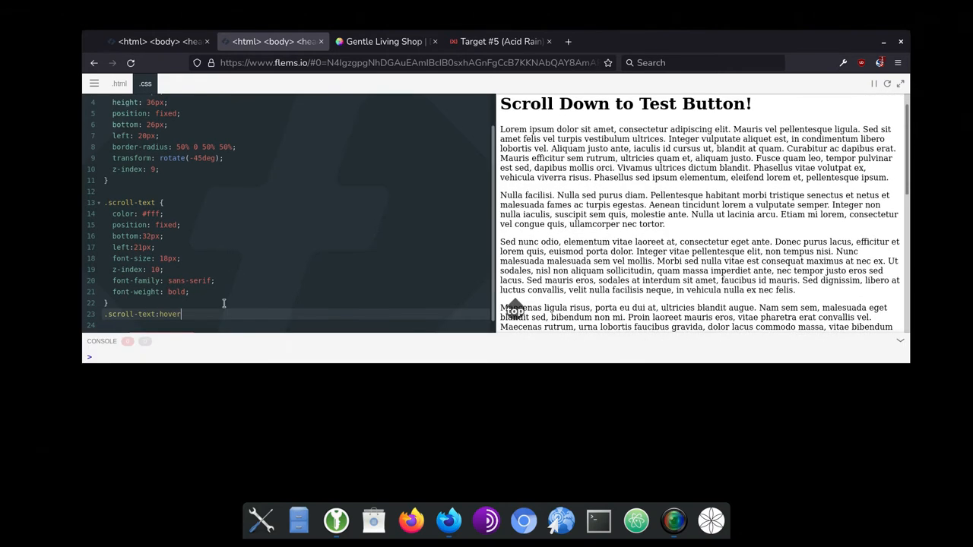
pyautogui.write('{color:l}')
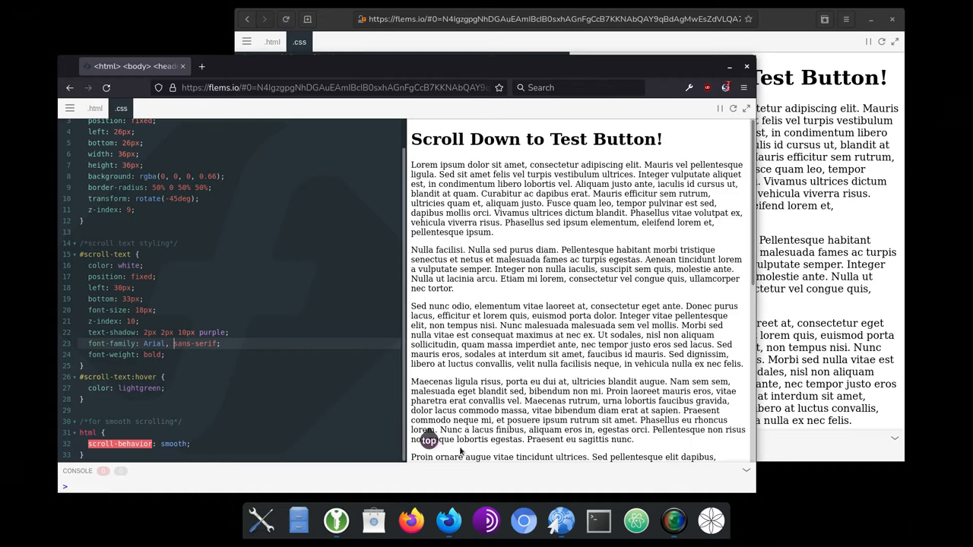
pyautogui.moveTo(346, 28)
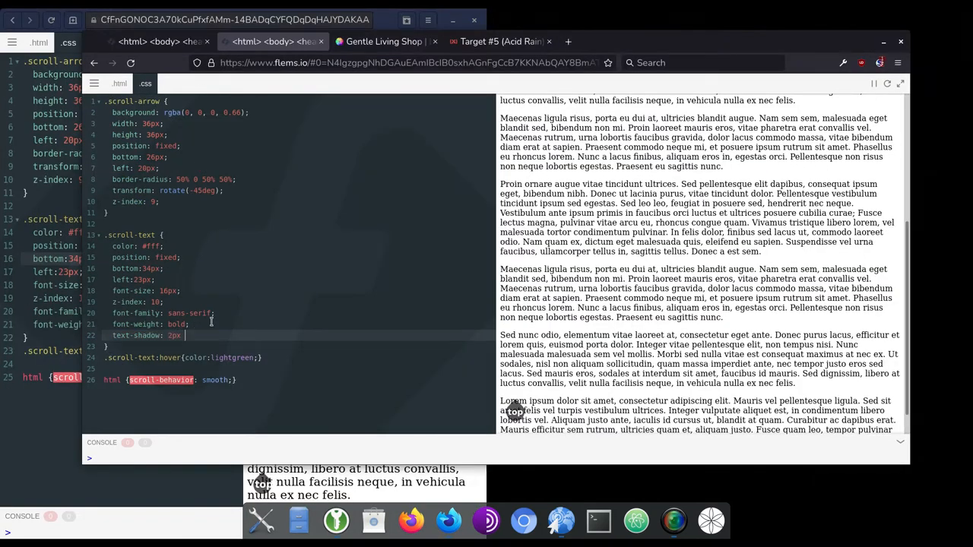
# - Add text-shadow: 2px 2px 10px purple to .scroll-text in both editor windows
pyautogui.write('2px 10px')
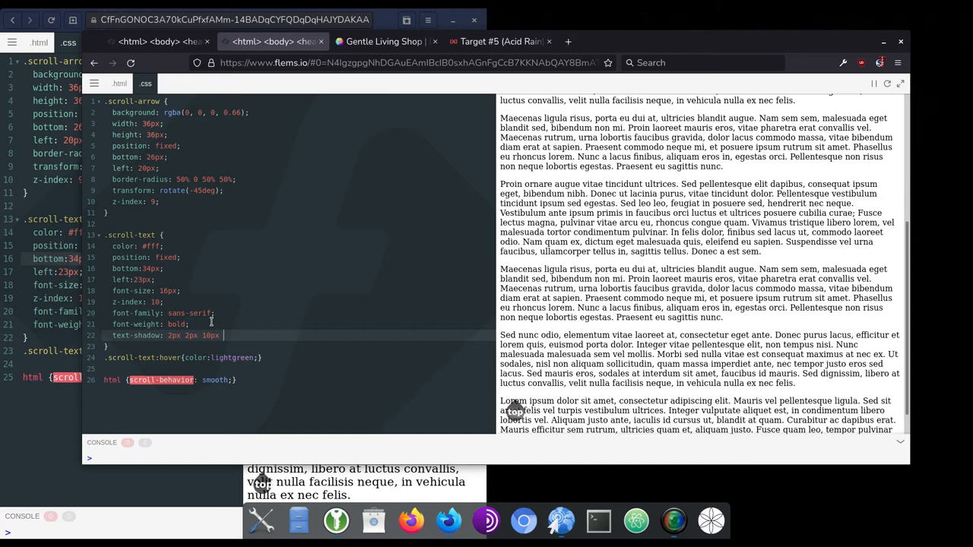
pyautogui.write('purple;')
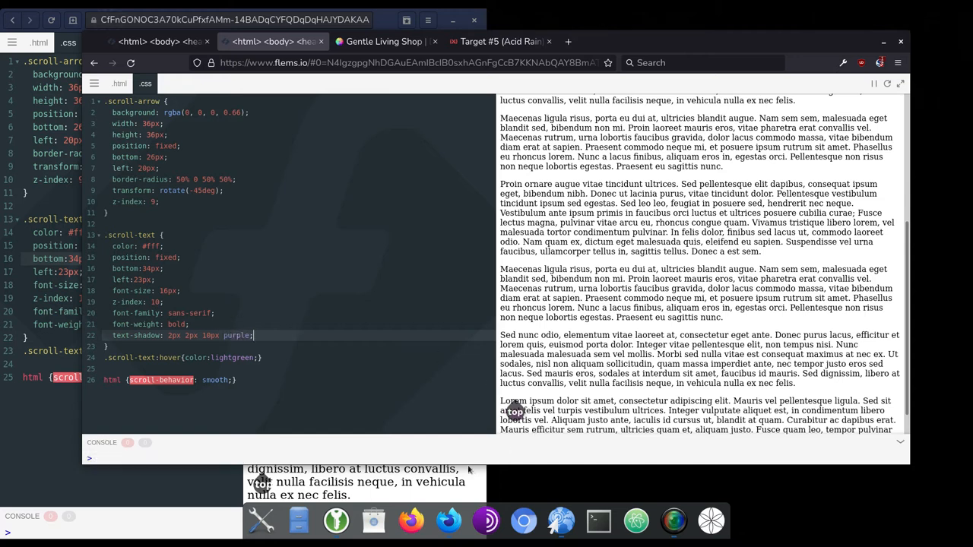
pyautogui.click(410, 63)
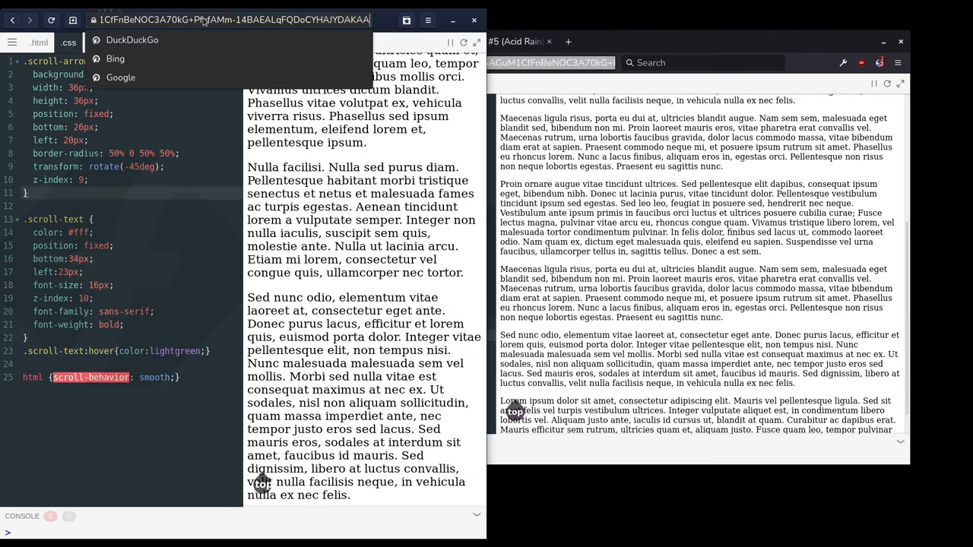
pyautogui.write('text-shadow: 2px 2px 10px purple;')
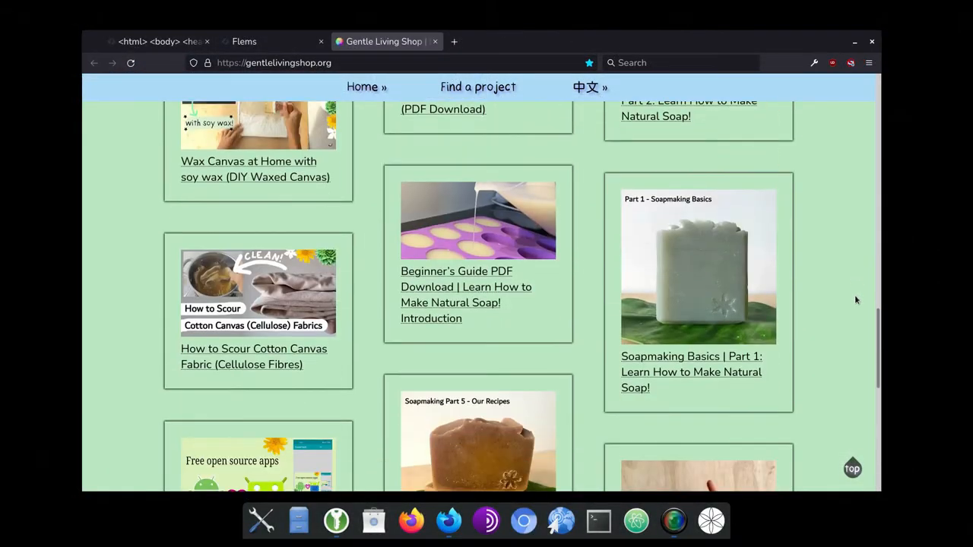
pyautogui.moveTo(852, 470)
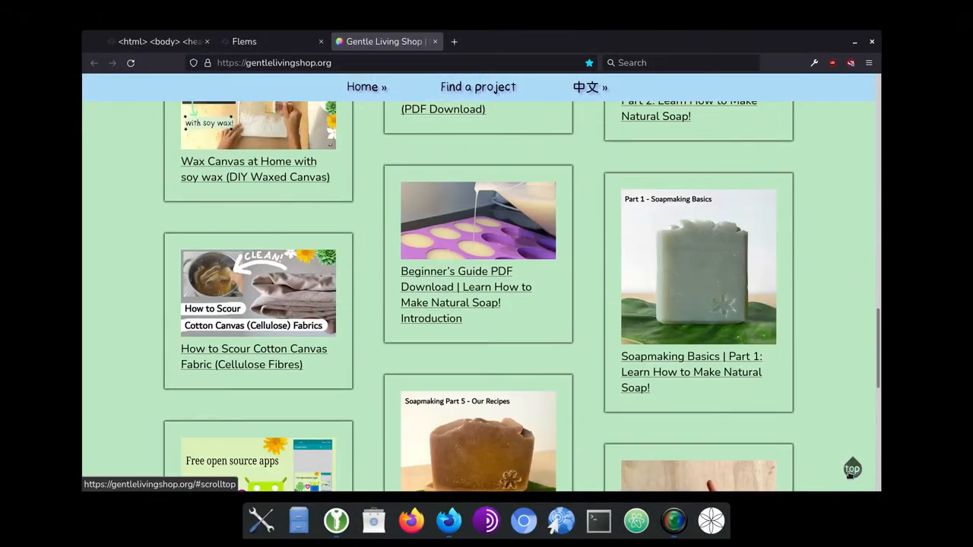
# - Test the live teardrop 'top' button, then scroll the tutorial page to The steps
pyautogui.click(852, 469)
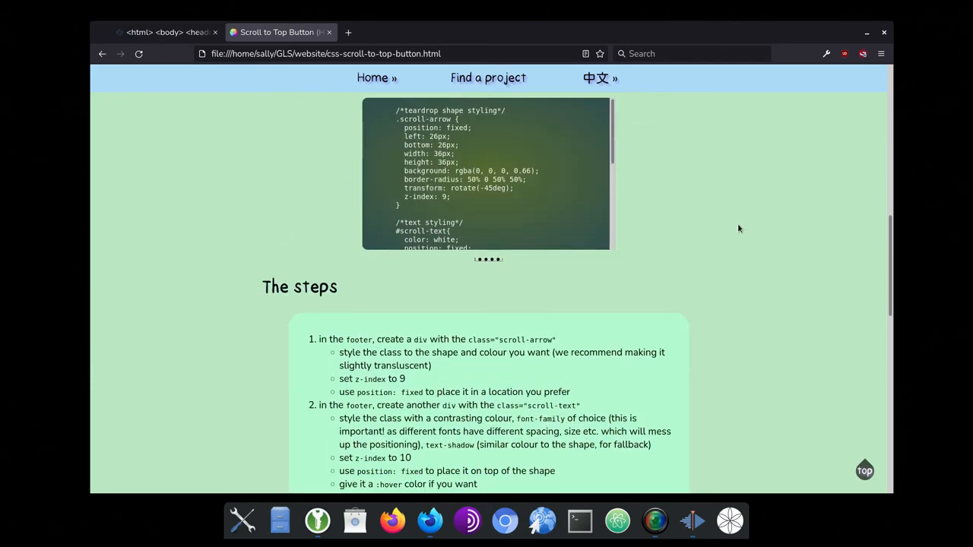
pyautogui.scroll(-3)
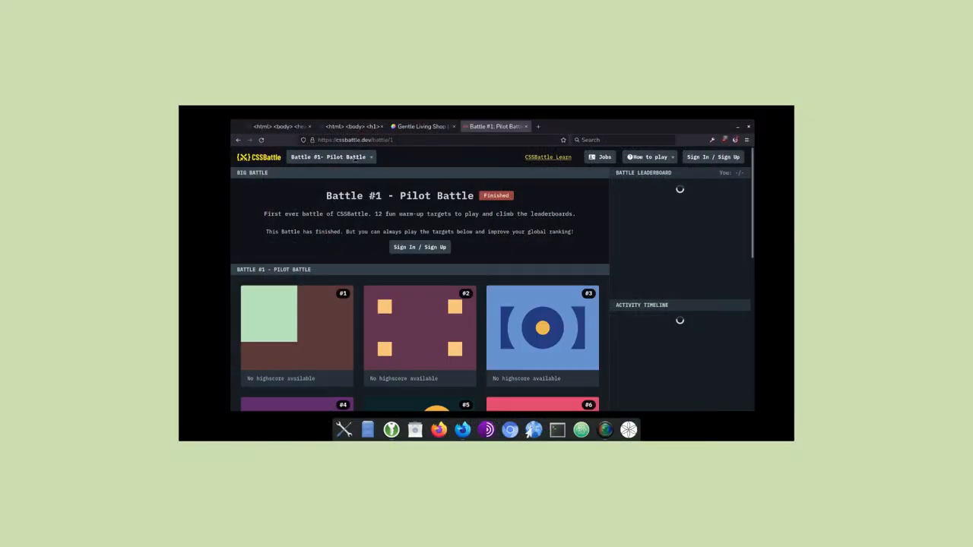
# - Scroll the Pilot Battle list and open target #5, Acid Rain, in CSSBattle
pyautogui.scroll(-3)
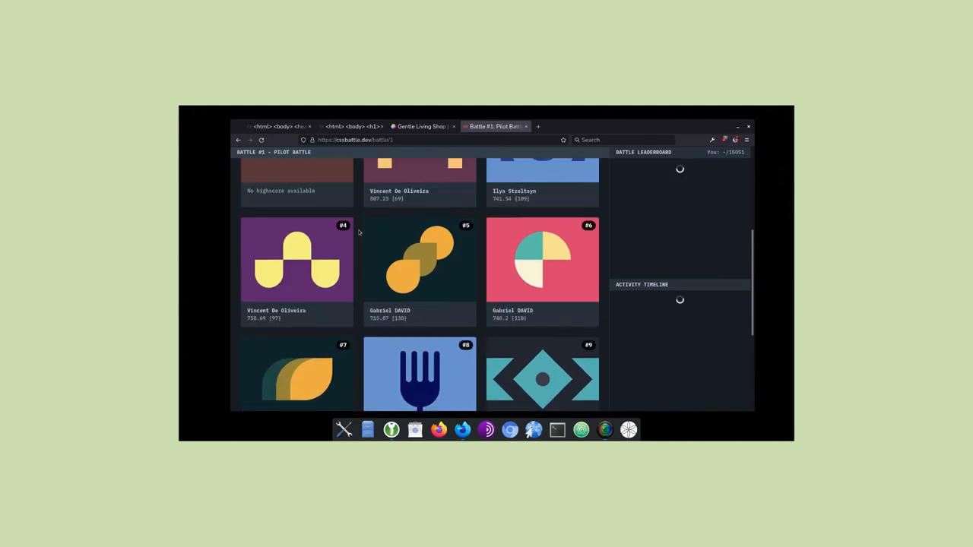
pyautogui.click(419, 260)
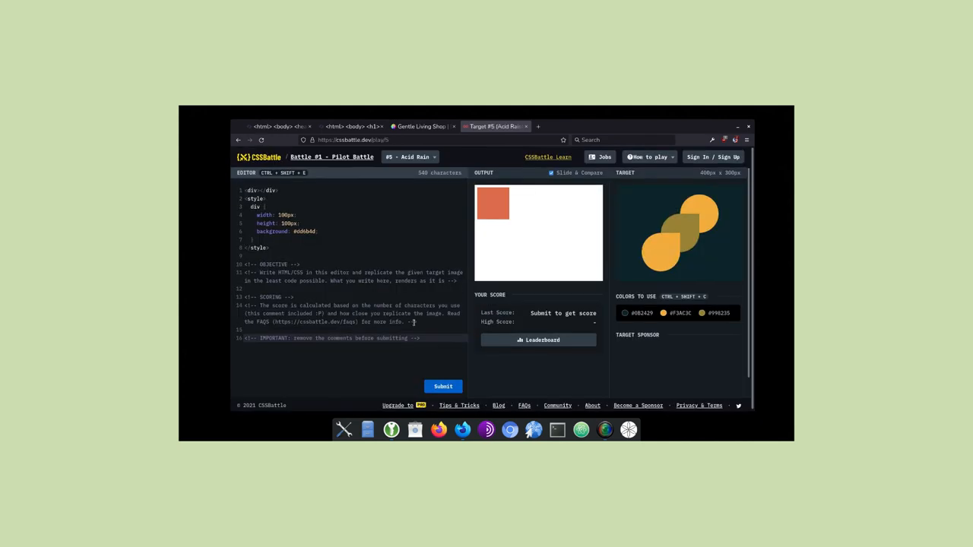
pyautogui.moveTo(673, 228)
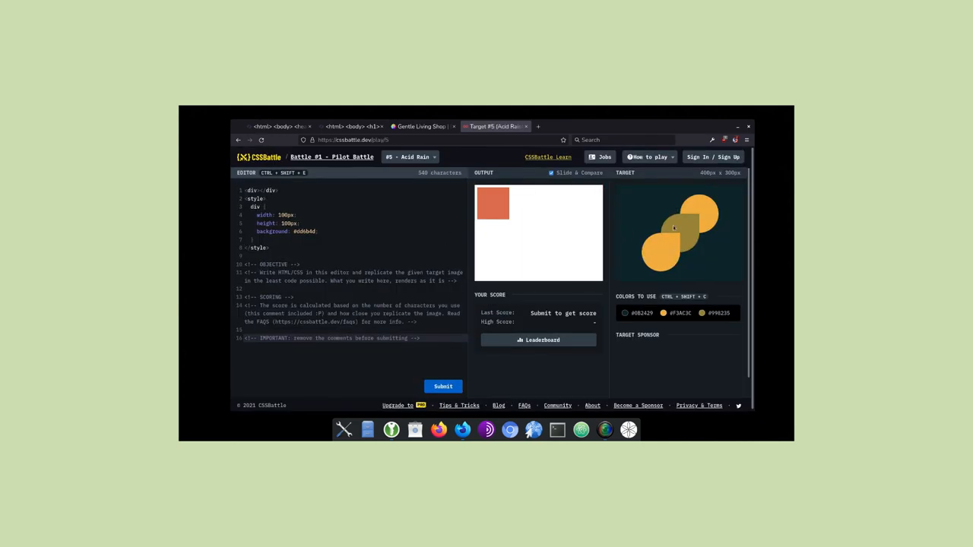